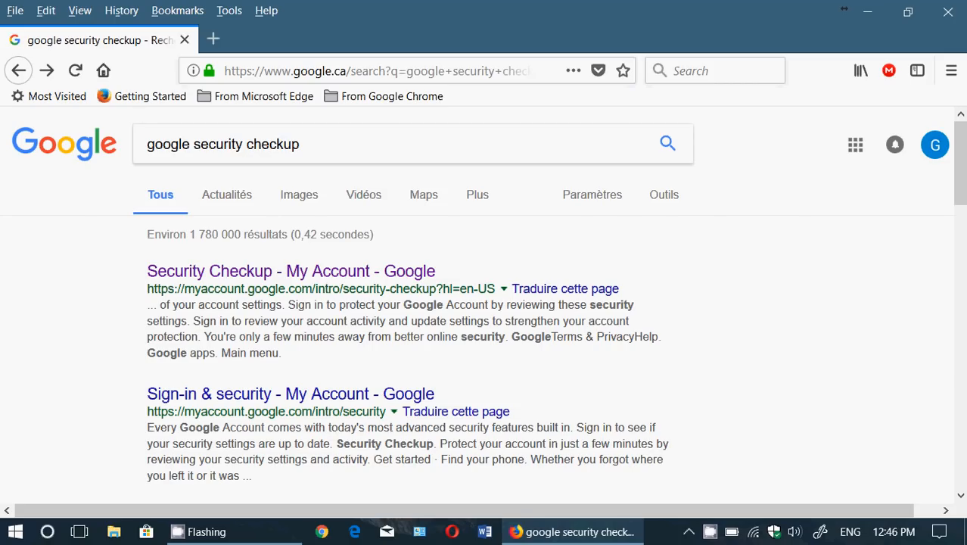
{"action": "mouse_move", "coordinate": [550, 506]}
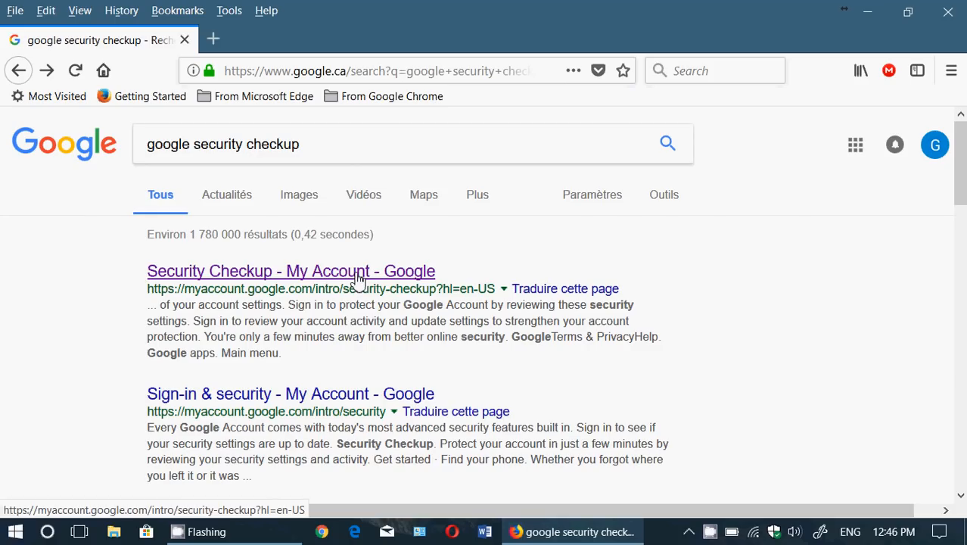
Open the 'Security Checkup - My Account - Google' result to view the Security Checkup page.
{"action": "left_click", "coordinate": [291, 271]}
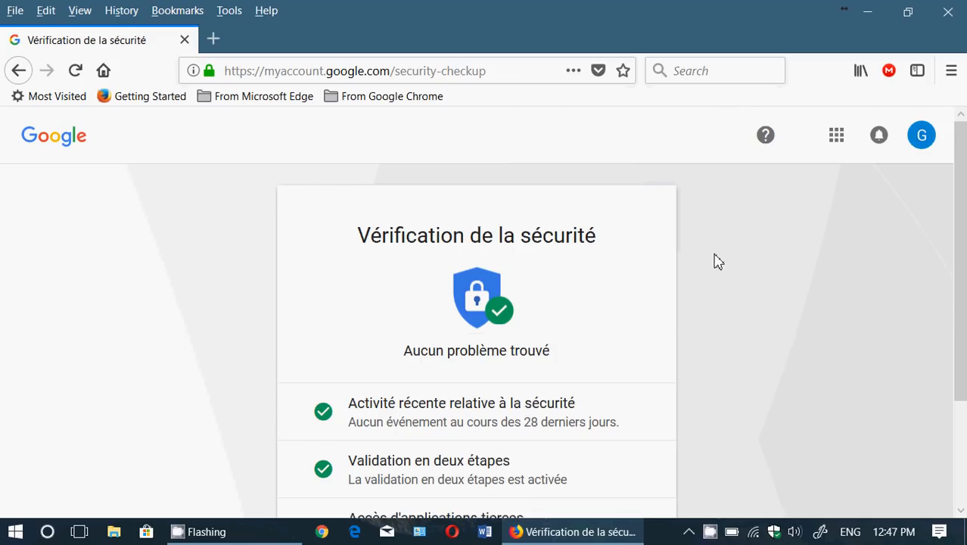
Scroll through the four green-checked security items, then select the page's web address.
{"action": "scroll", "scroll_direction": "down", "scroll_amount": 3}
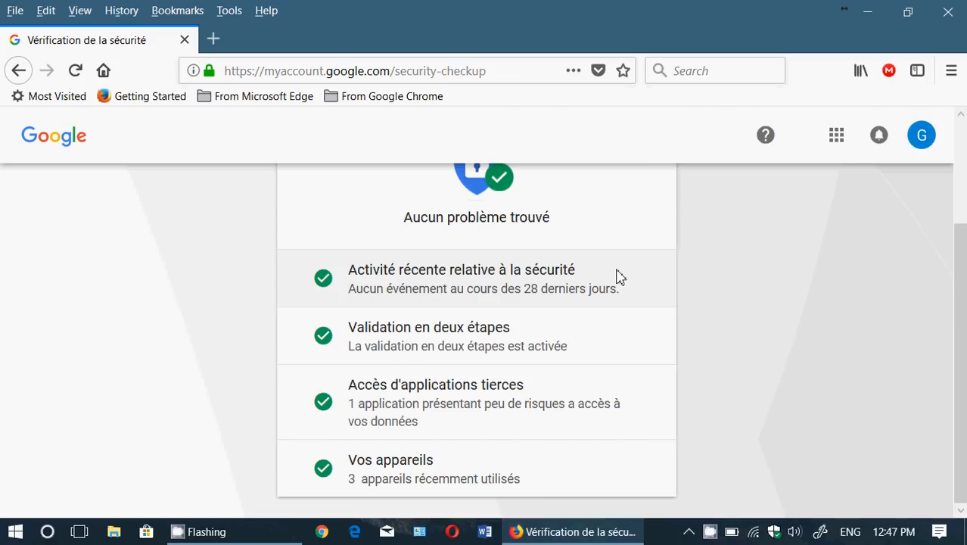
{"action": "mouse_move", "coordinate": [464, 349]}
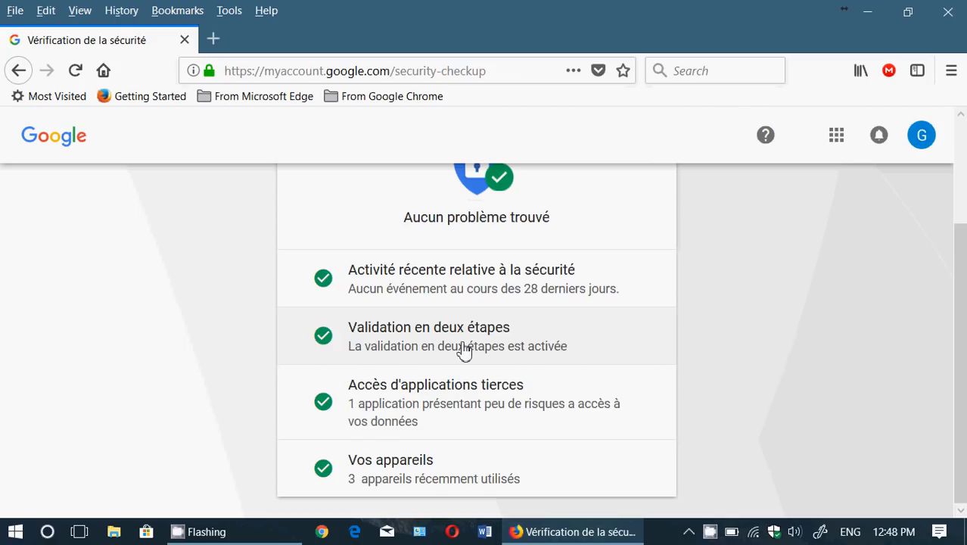
{"action": "mouse_move", "coordinate": [493, 435]}
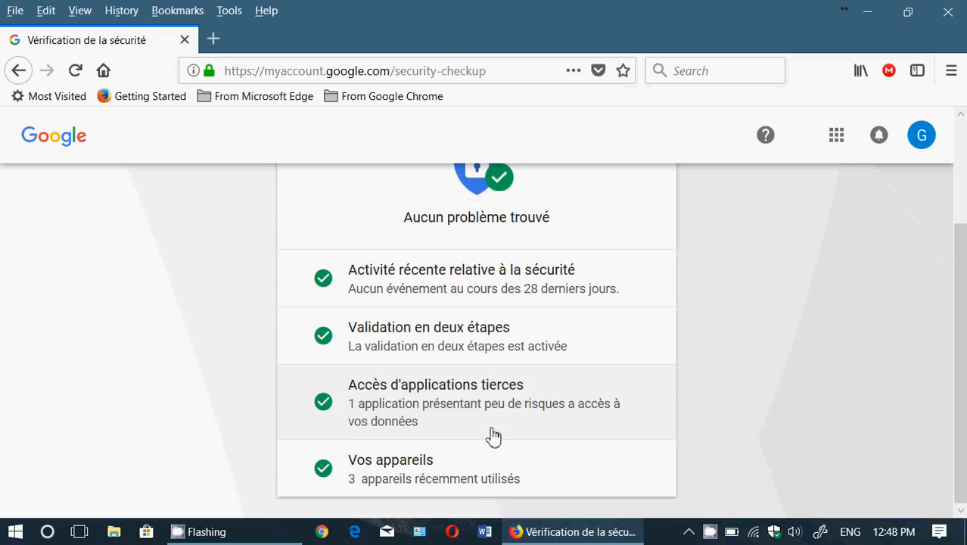
{"action": "mouse_move", "coordinate": [444, 475]}
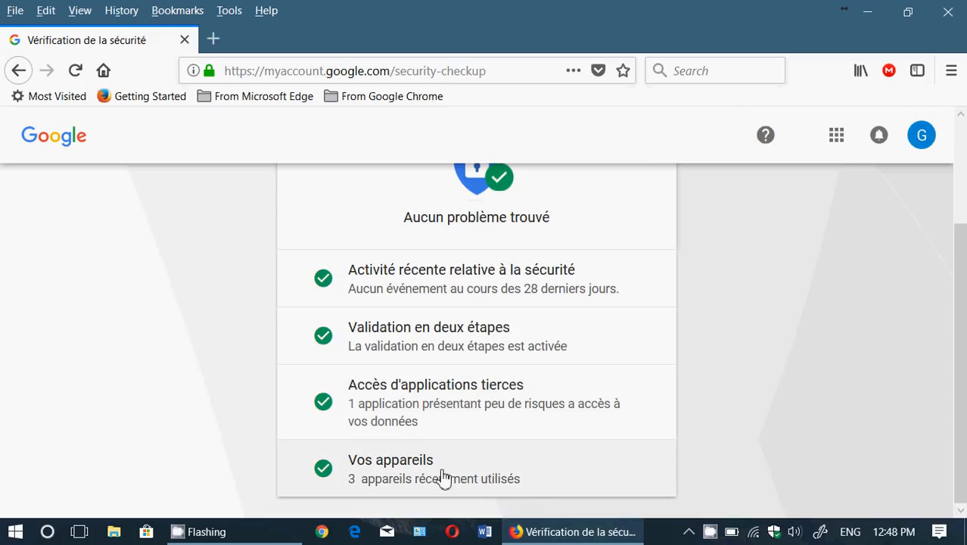
{"action": "mouse_move", "coordinate": [536, 486]}
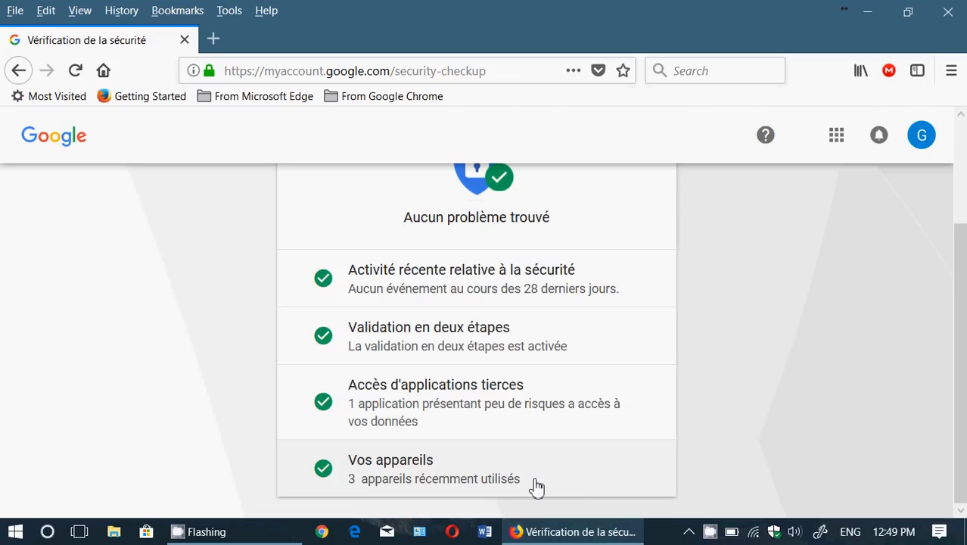
{"action": "left_click", "coordinate": [354, 70]}
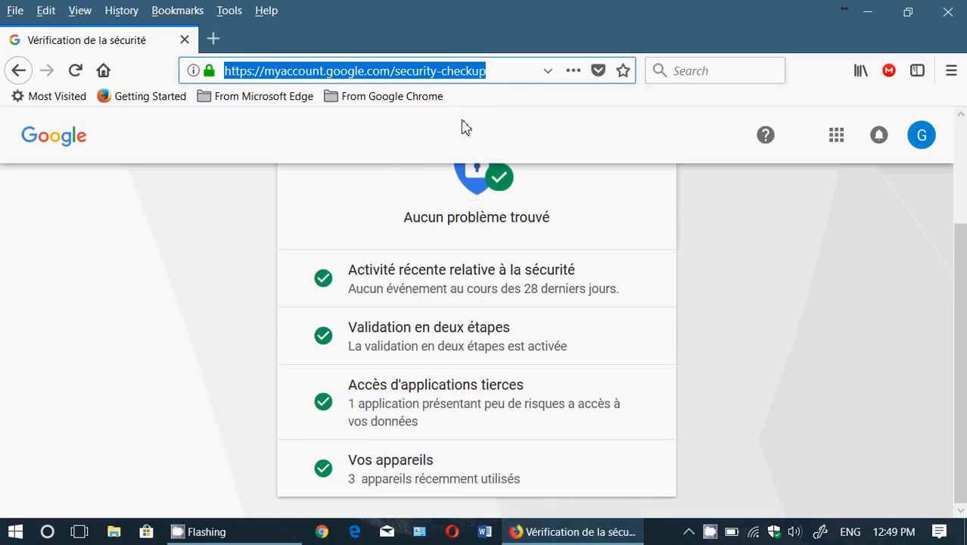
{"action": "mouse_move", "coordinate": [736, 310]}
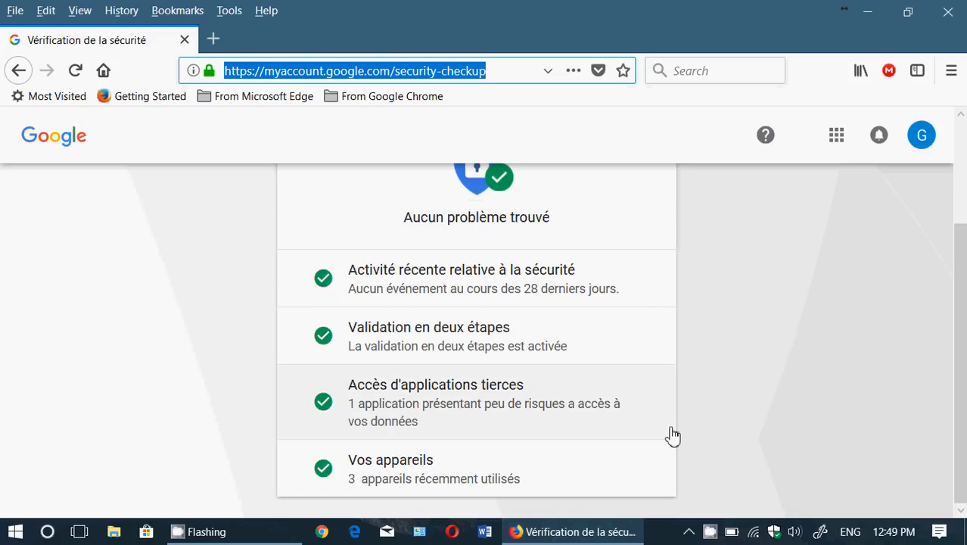
{"action": "left_click", "coordinate": [710, 530]}
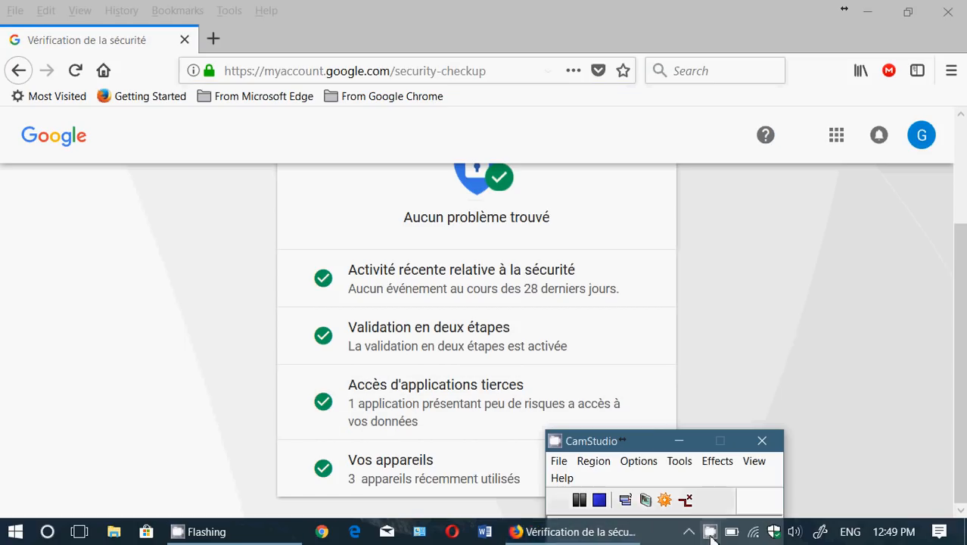